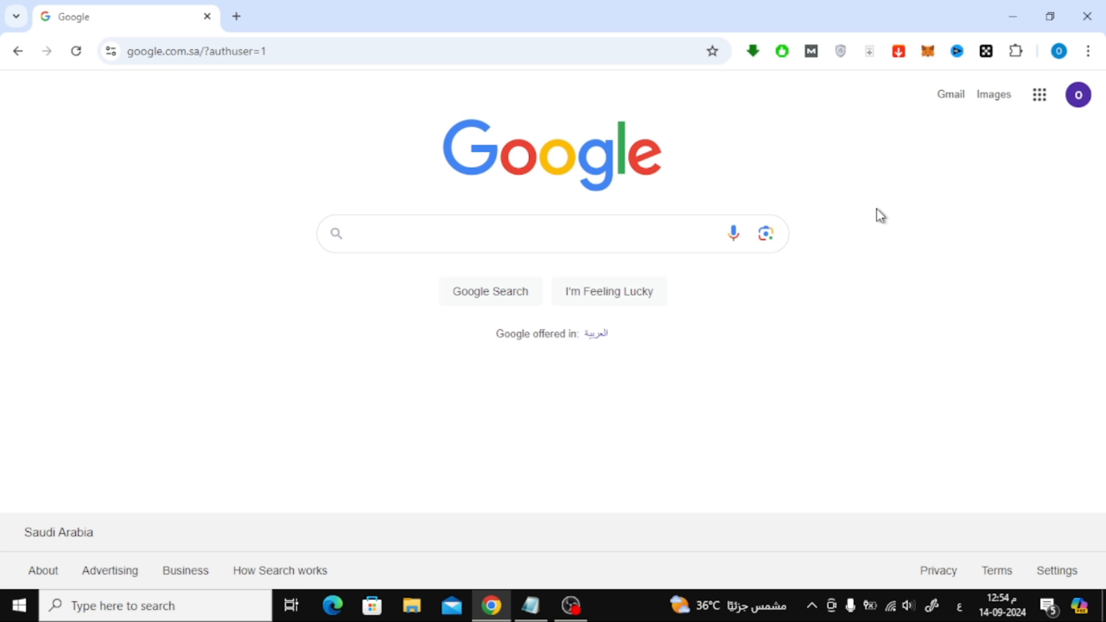
- Open the Google Account management page from the profile avatar menu
click(1076, 93)
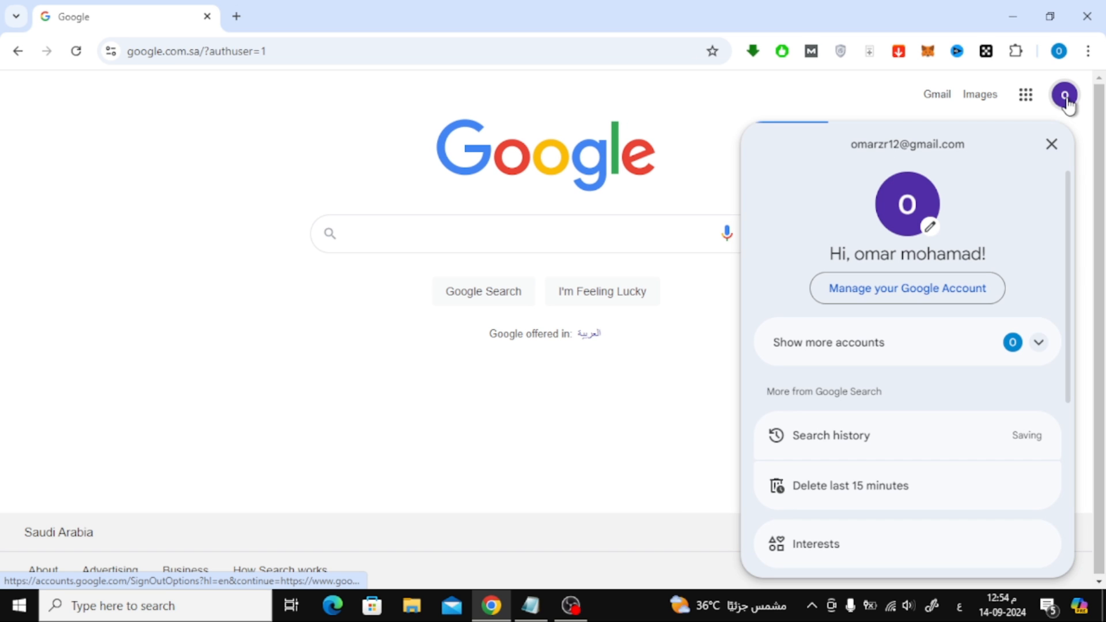
mouse_move(1018, 136)
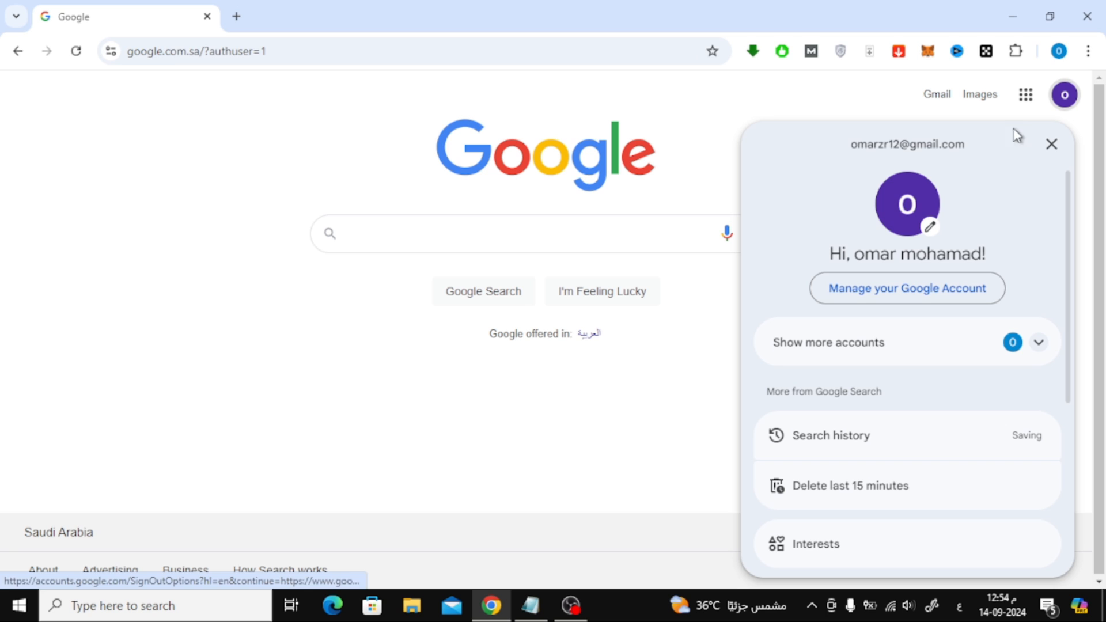
mouse_move(907, 289)
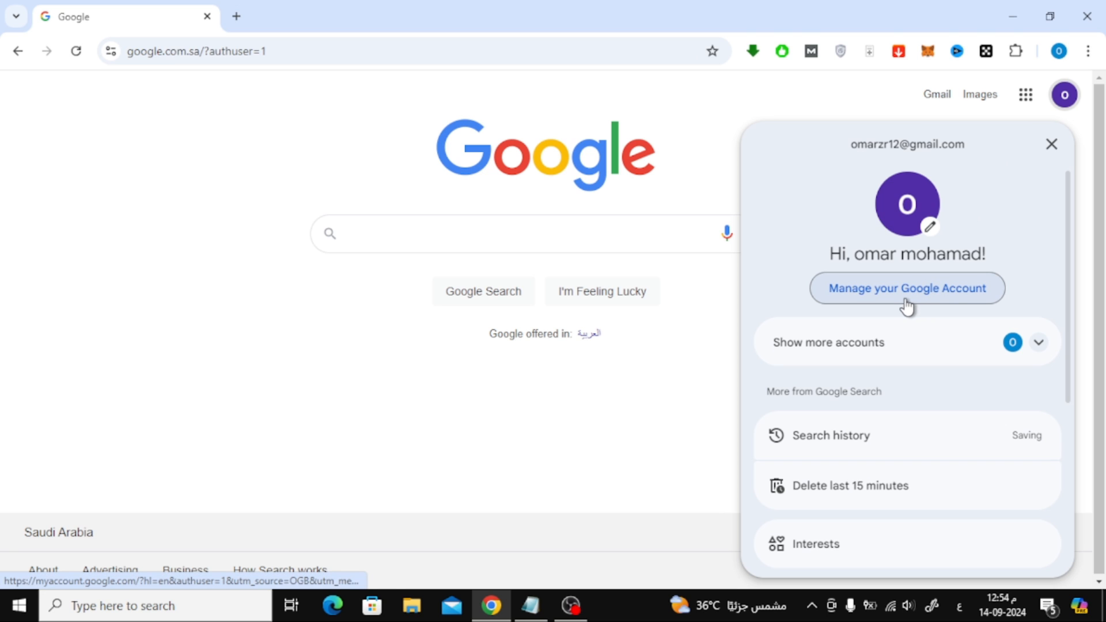
click(905, 288)
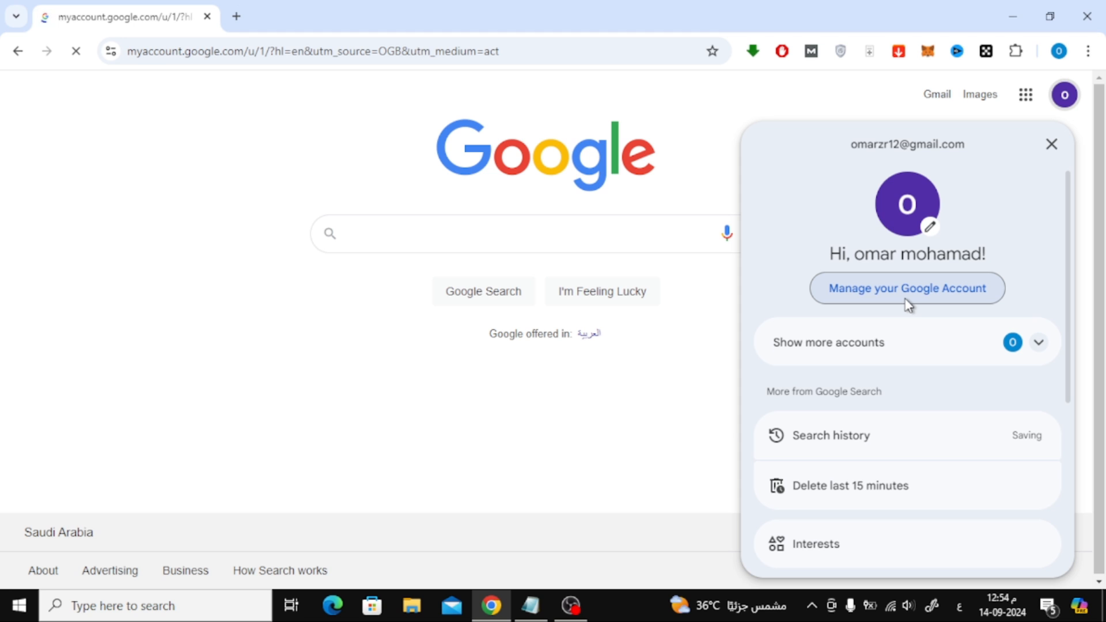
click(906, 288)
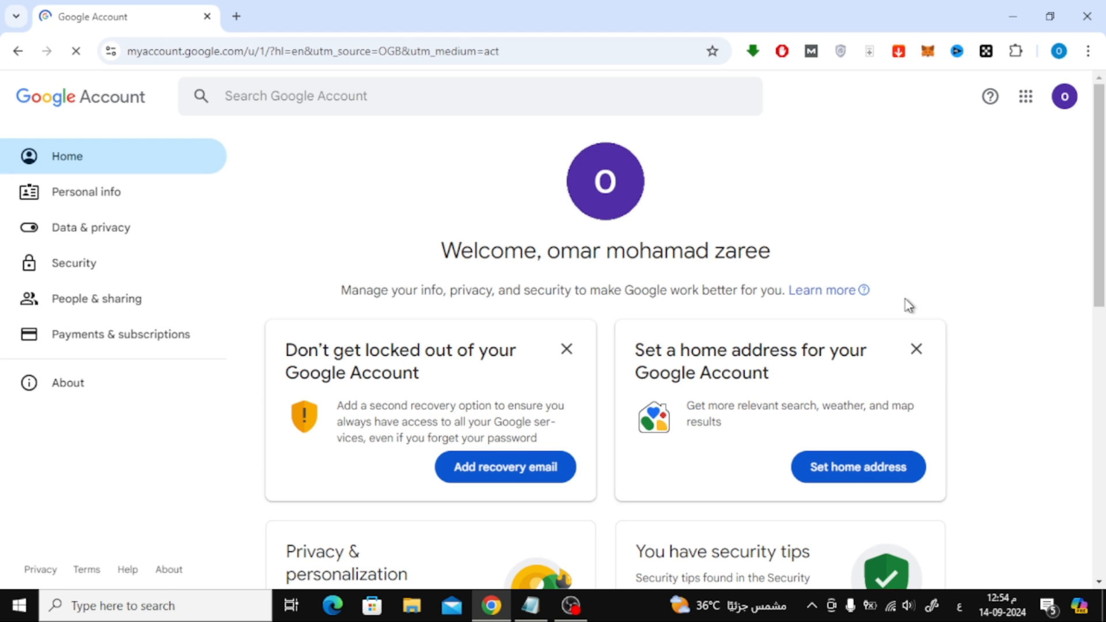
mouse_move(462, 171)
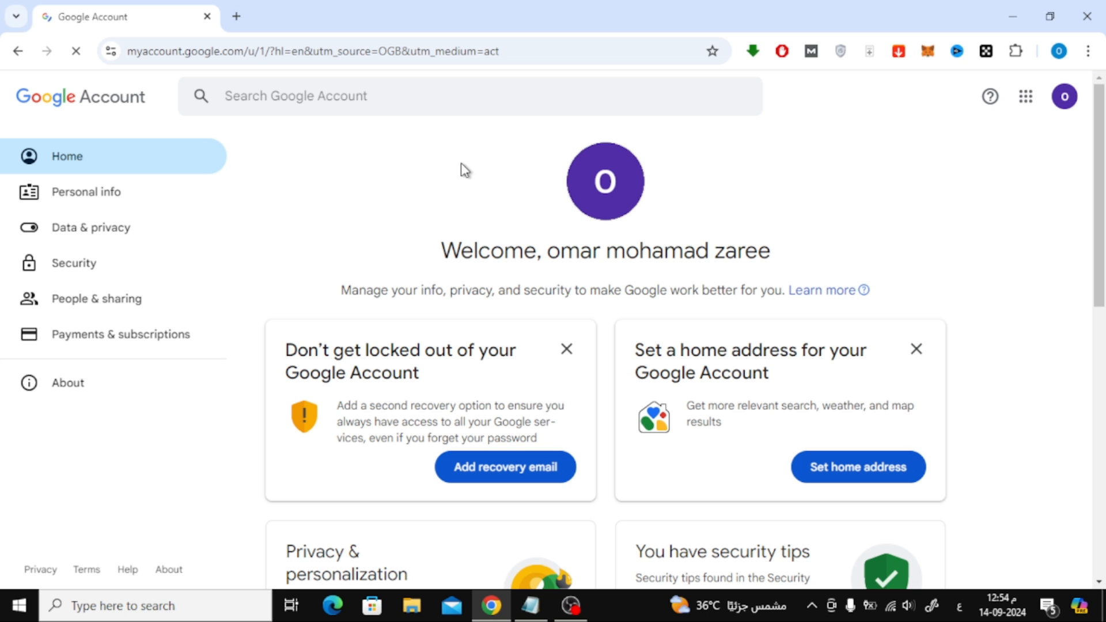
mouse_move(156, 318)
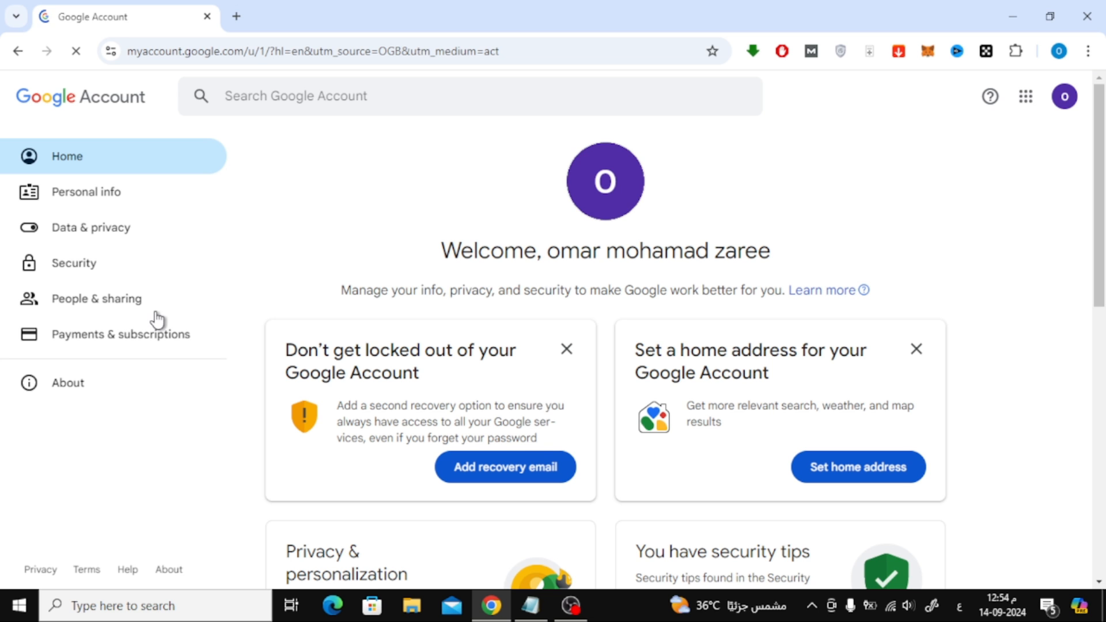
- Open People & sharing and scroll down to the Business features card
click(97, 298)
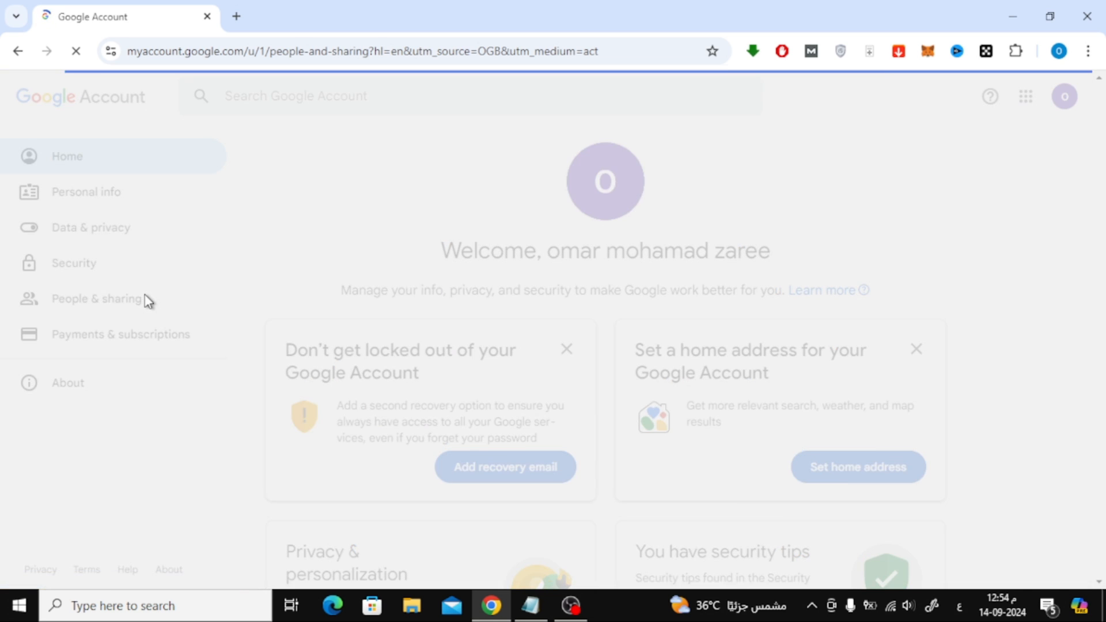
click(98, 298)
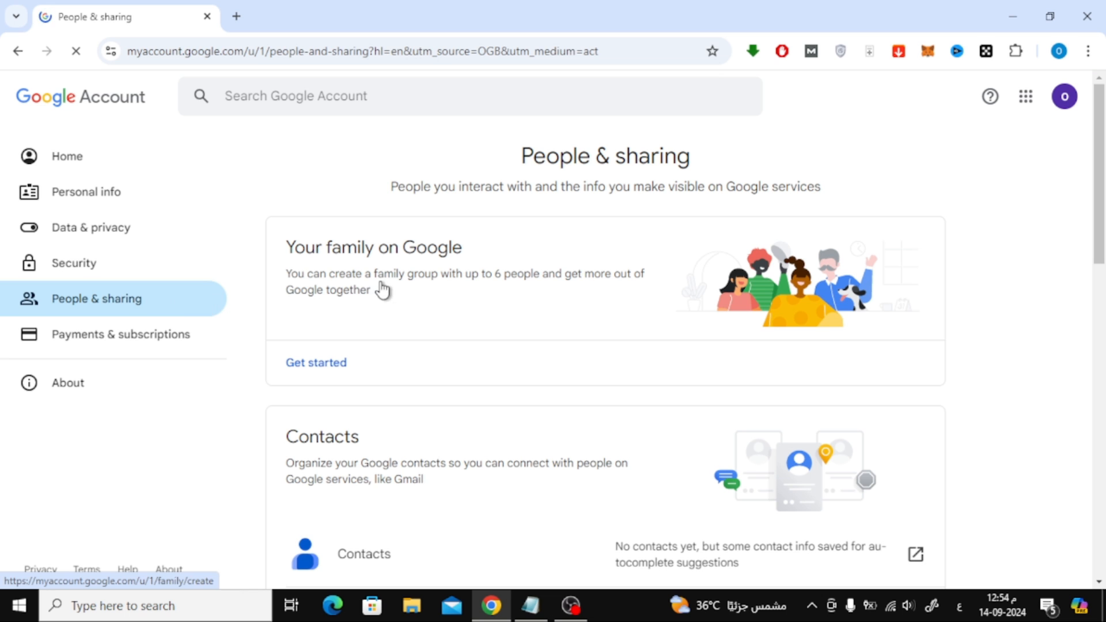
scroll(down, 3)
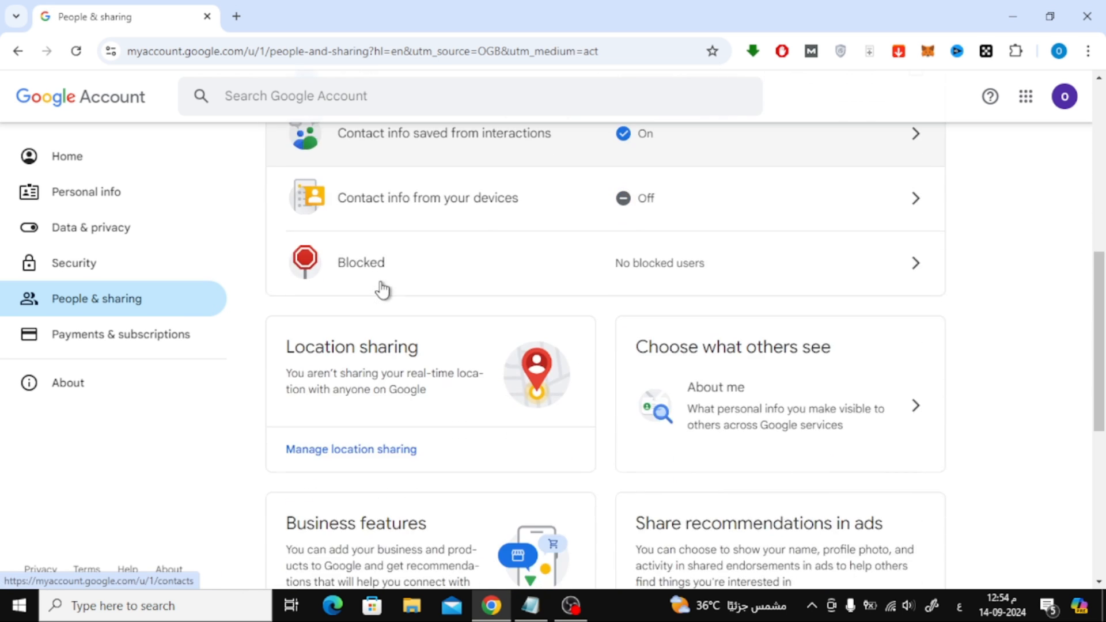
scroll(down, 3)
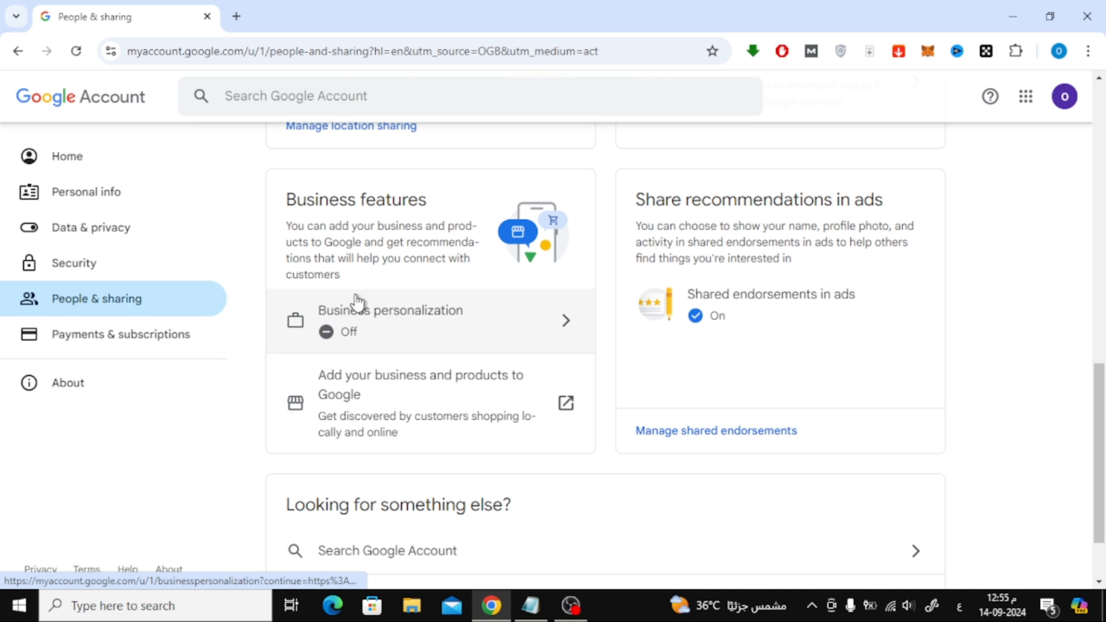
mouse_move(409, 345)
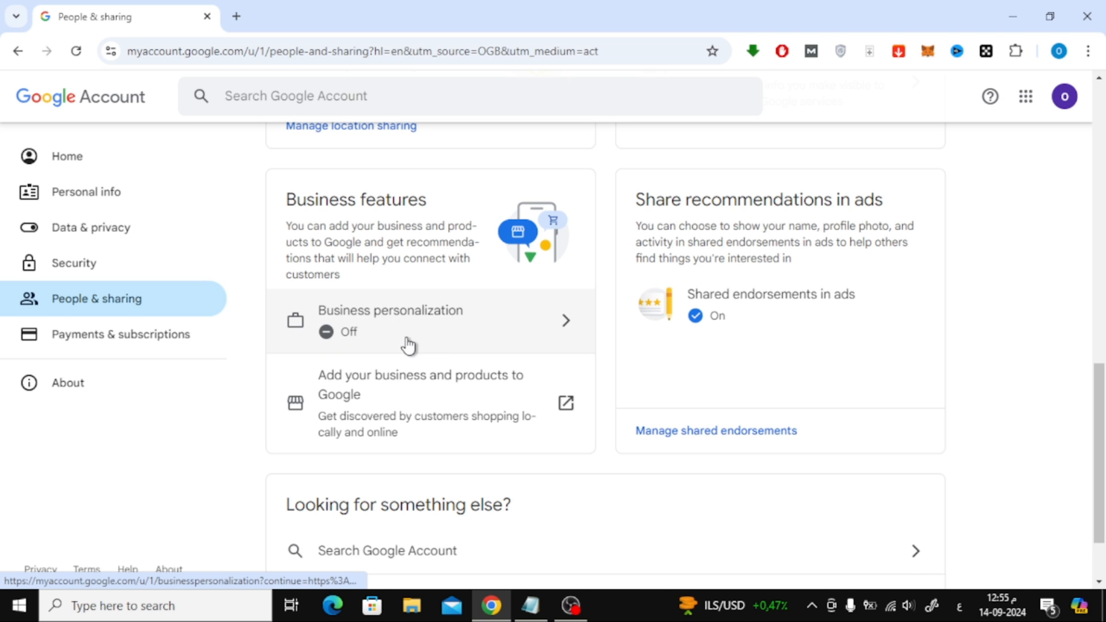
mouse_move(425, 344)
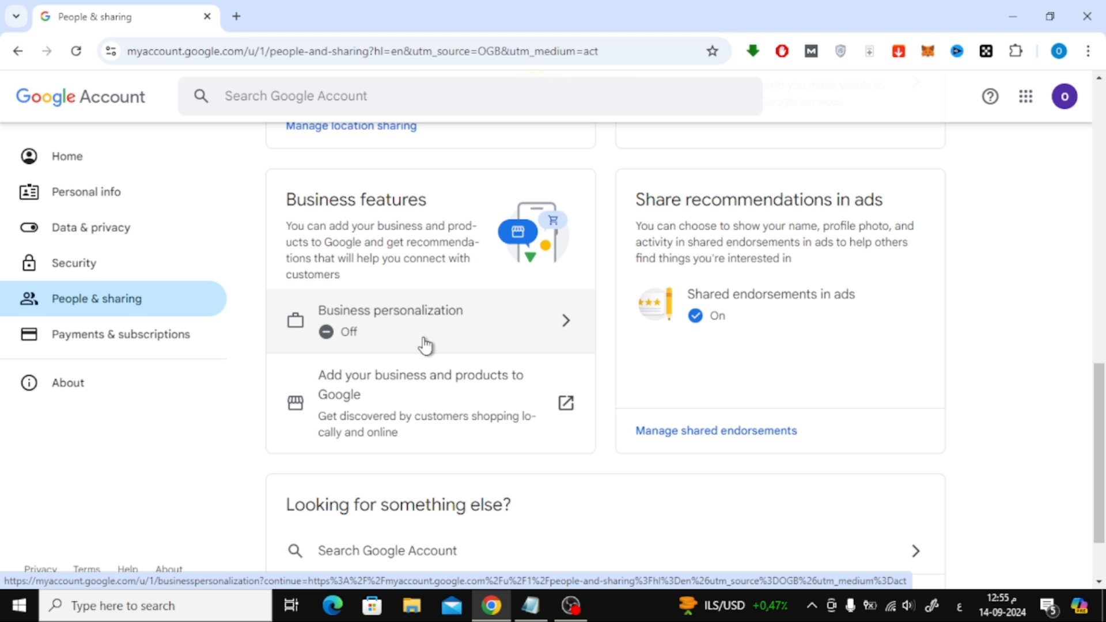
- Open the Business personalization row to view its switched-off setting
click(426, 321)
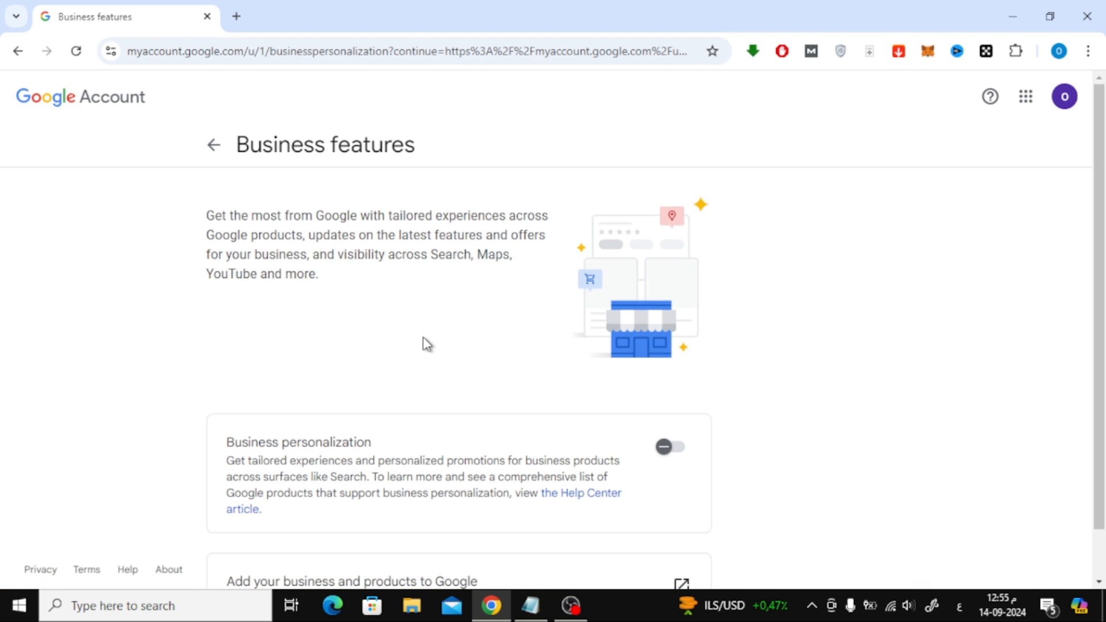
scroll(down, 3)
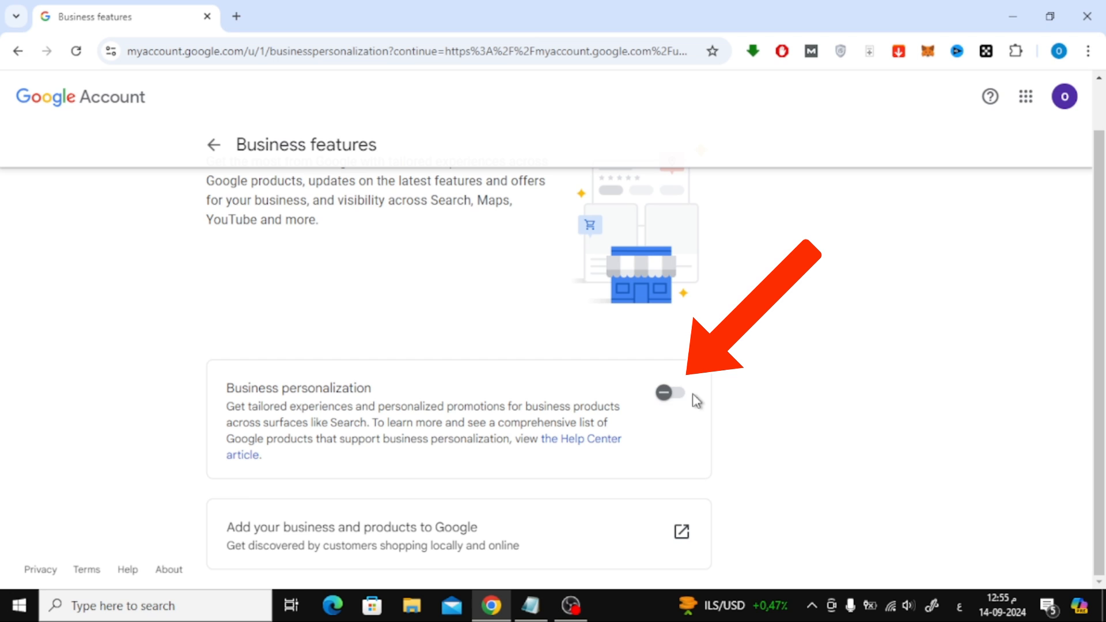